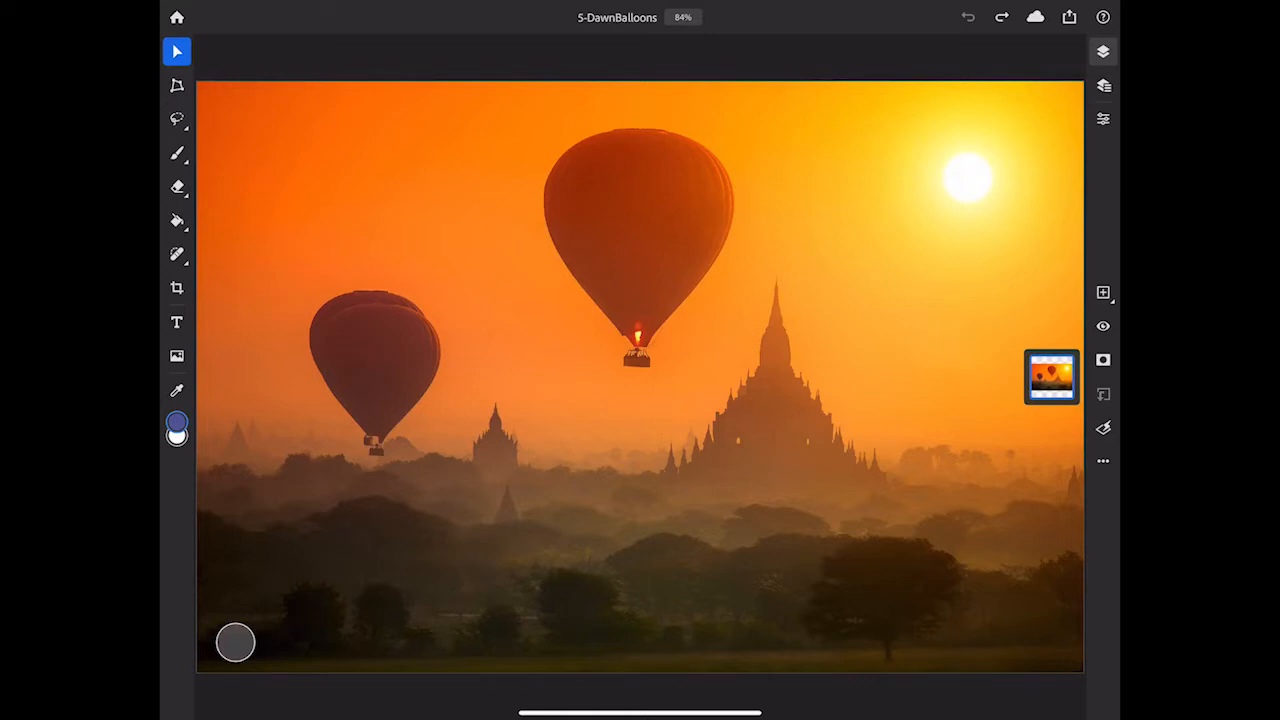
# Switch the selection tool to Object Selection from the Lasso tool group
pyautogui.click(177, 119)
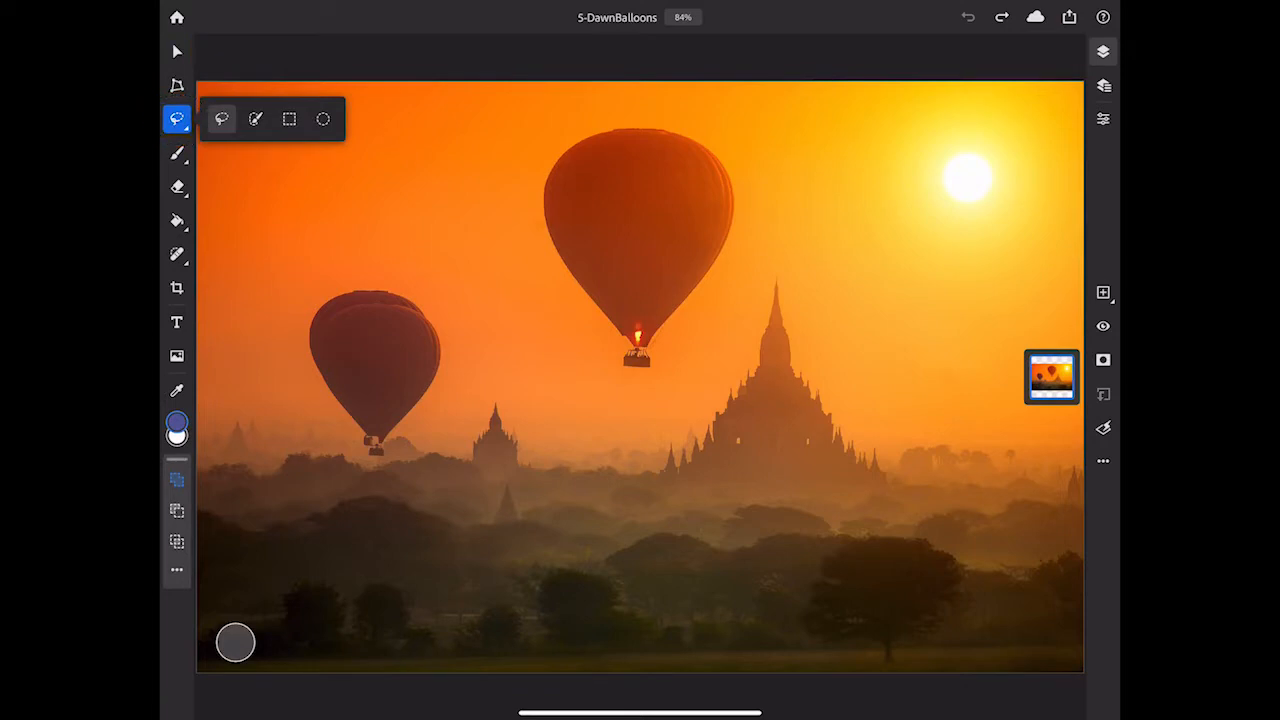
pyautogui.click(256, 119)
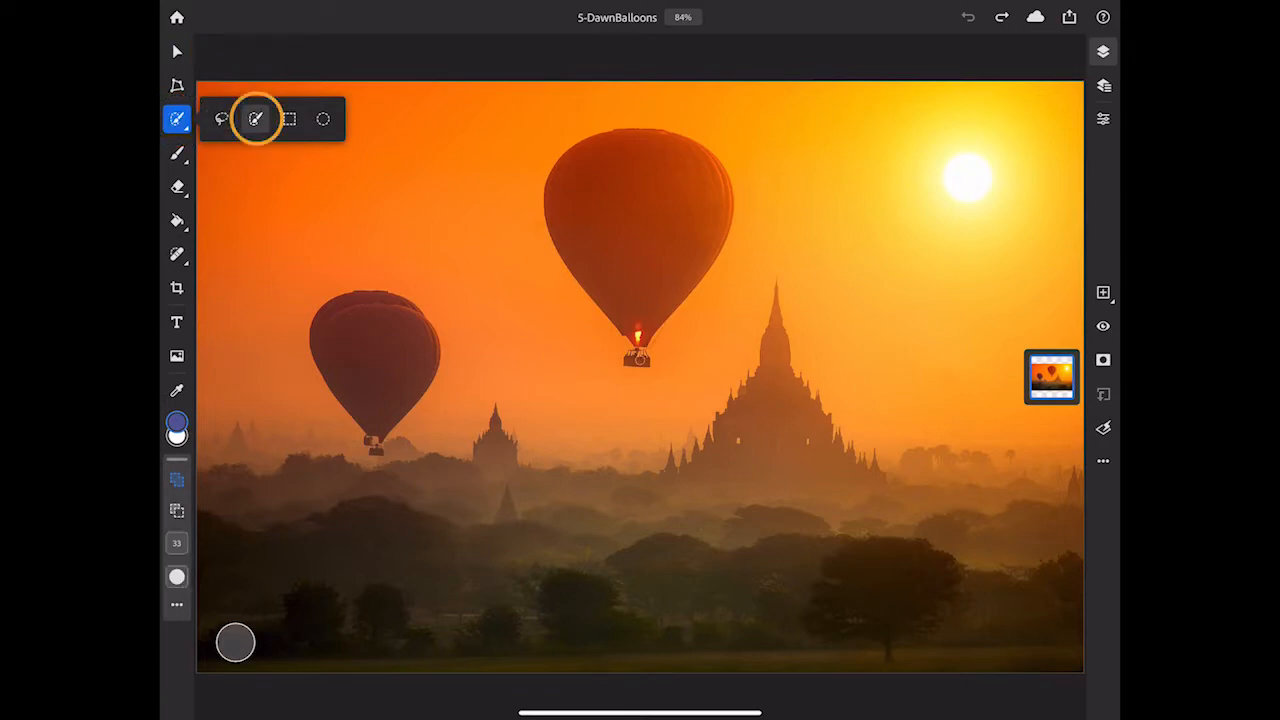
pyautogui.click(256, 119)
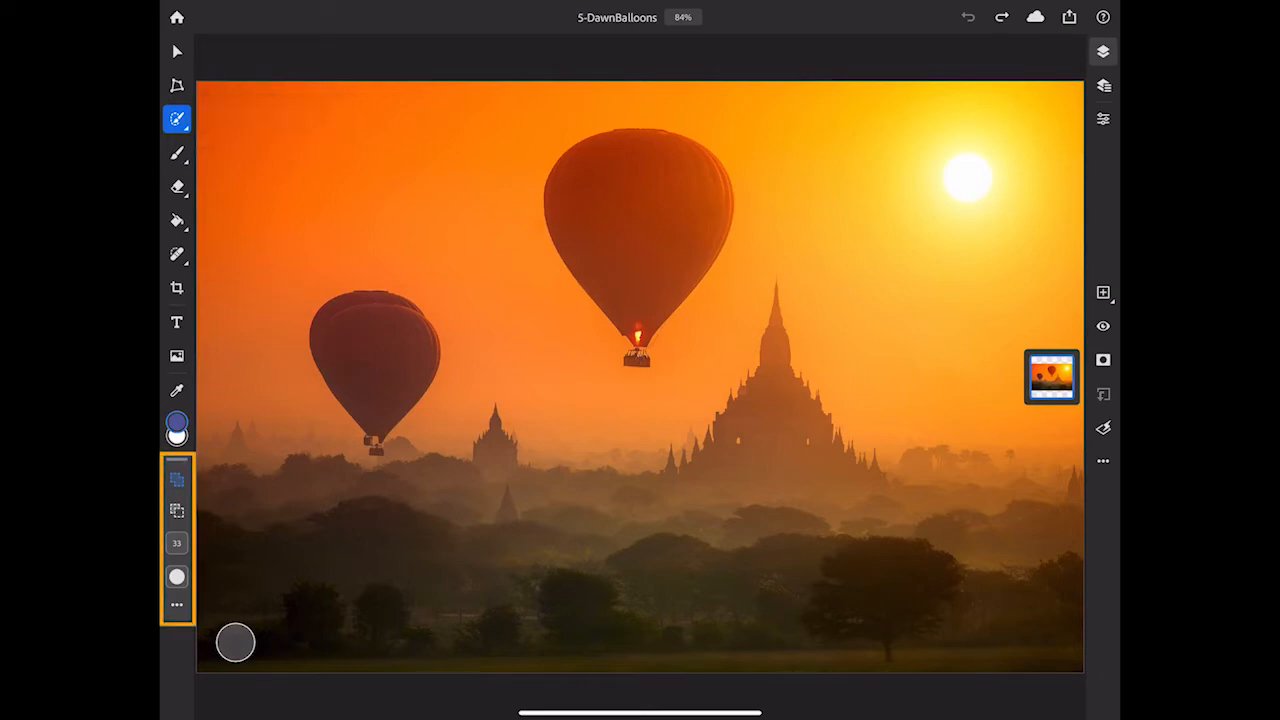
# Select the large central hot-air balloon and copy it via the Layers actions menu
pyautogui.click(177, 478)
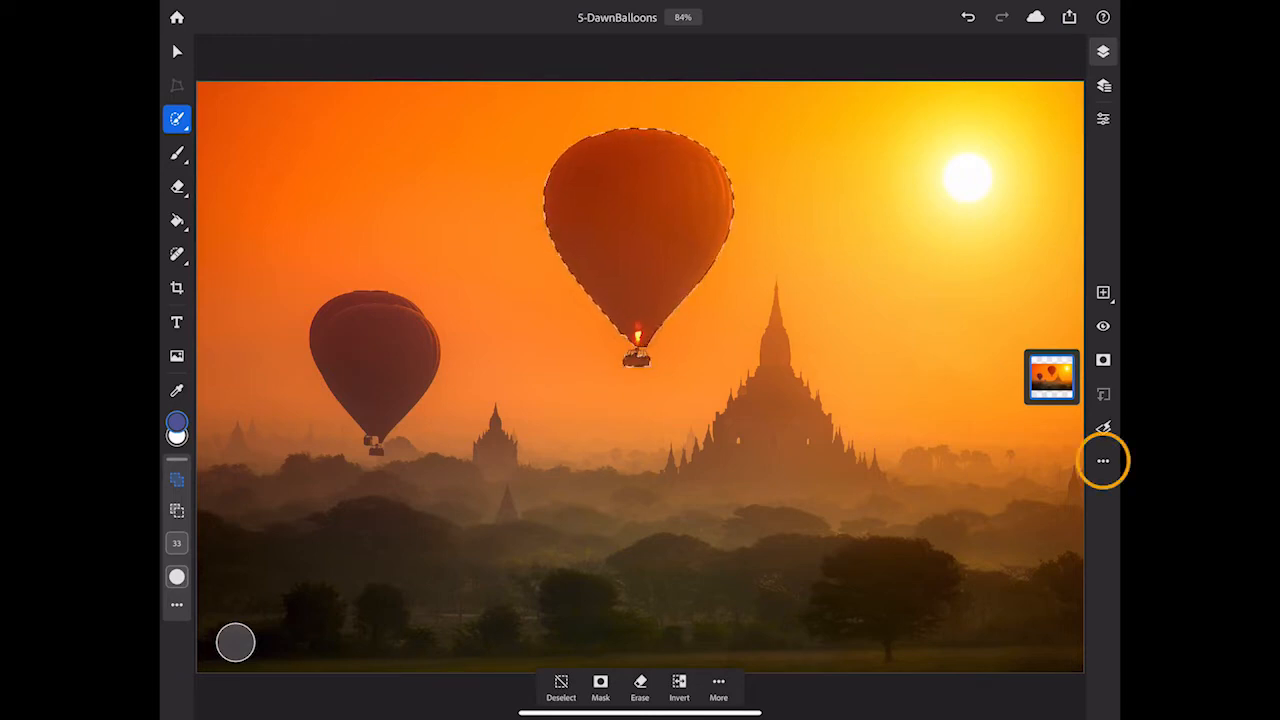
pyautogui.click(1103, 461)
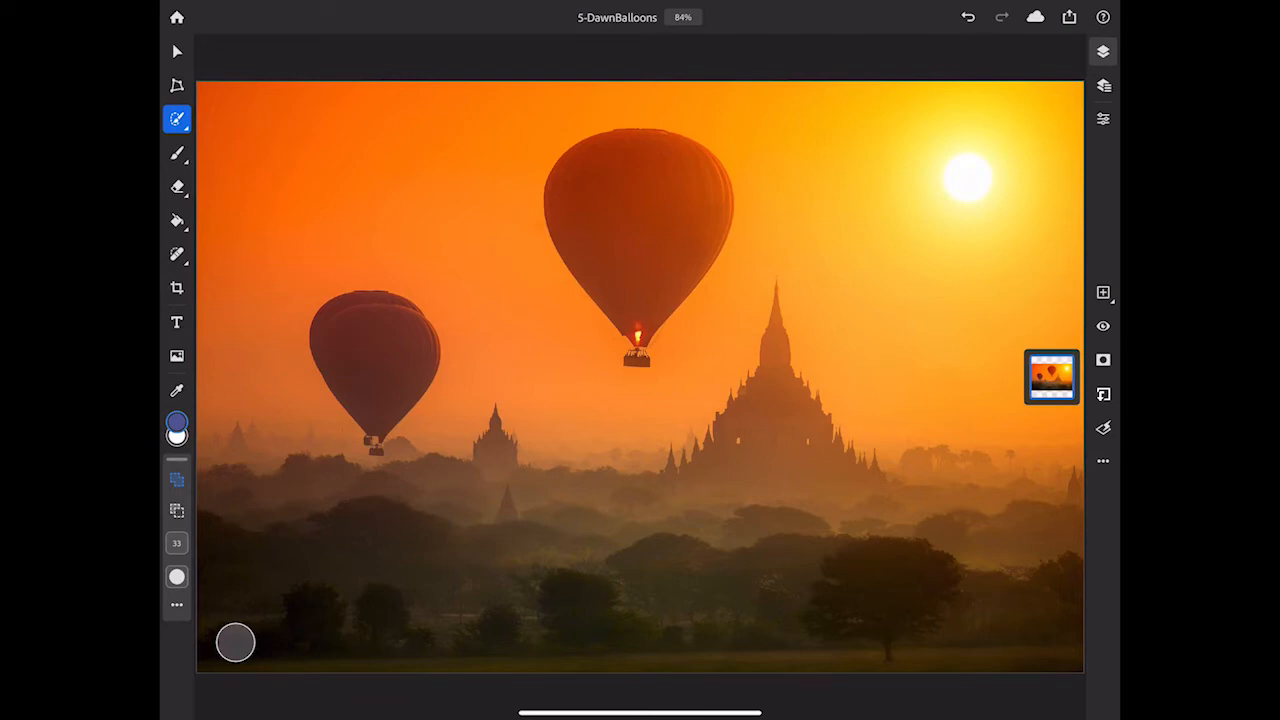
# Paste the balloon as a new layer above the photo and select that layer
pyautogui.click(1051, 377)
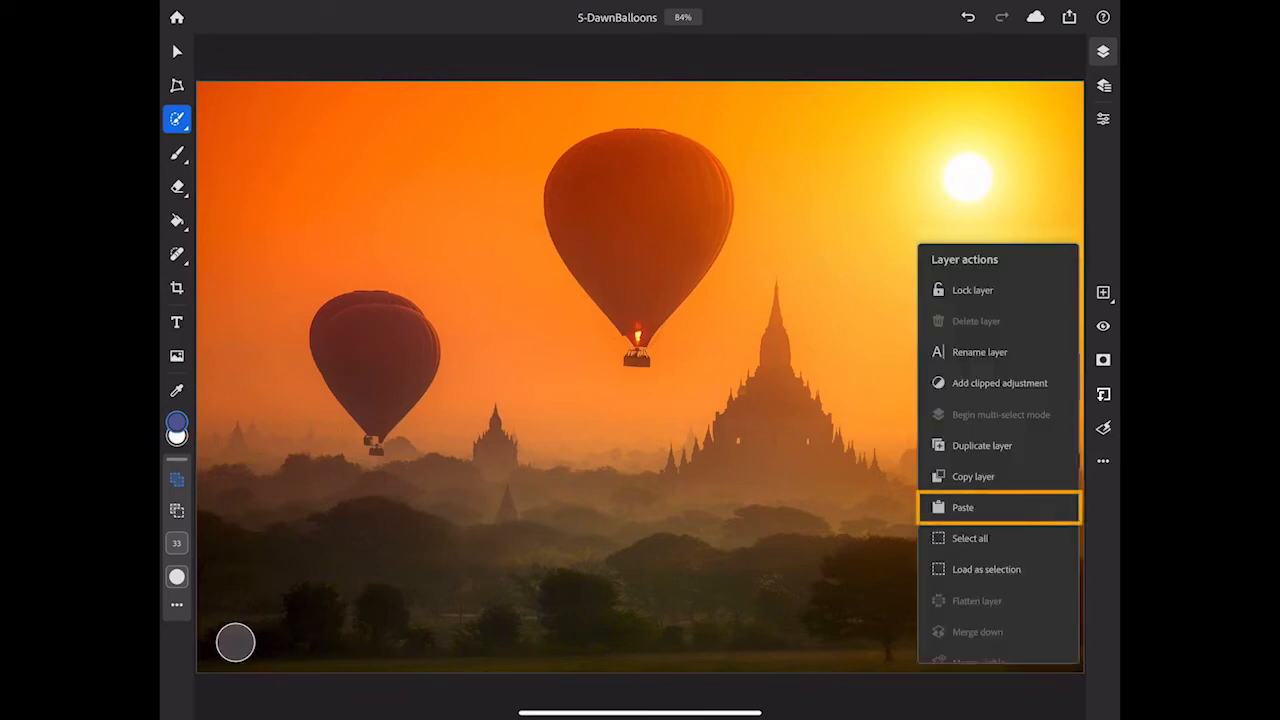
pyautogui.click(962, 507)
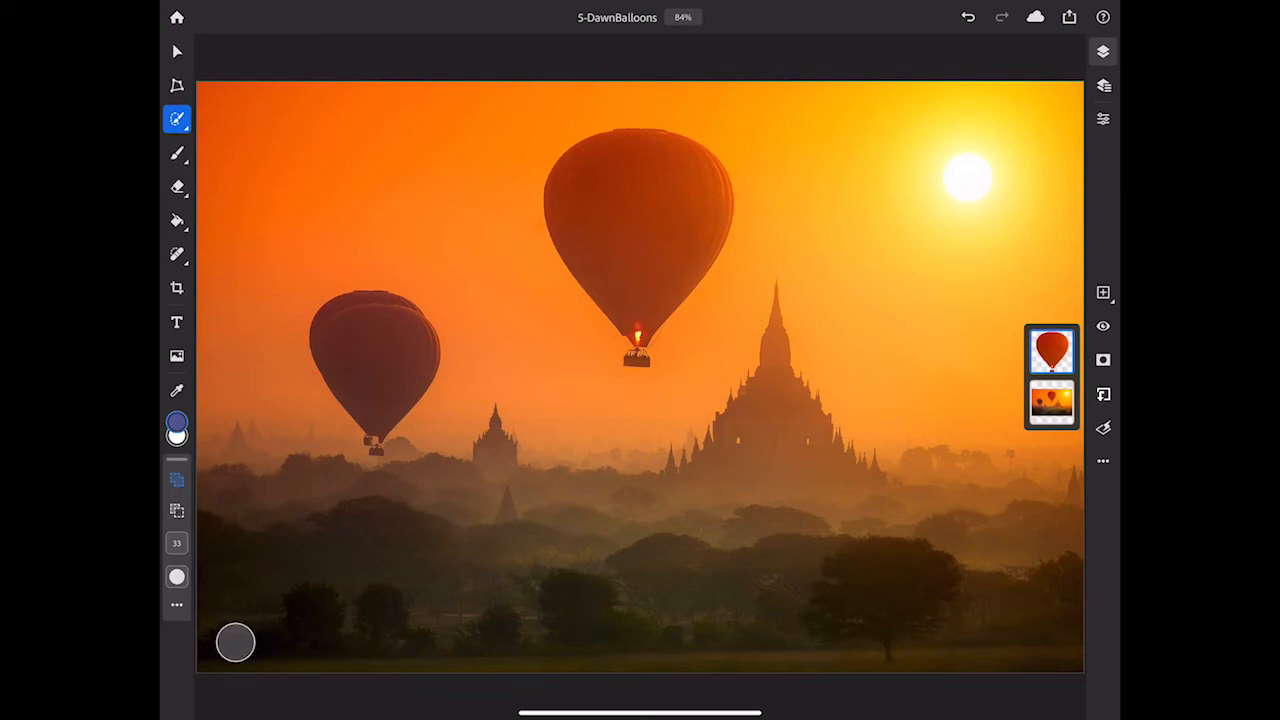
pyautogui.click(1051, 351)
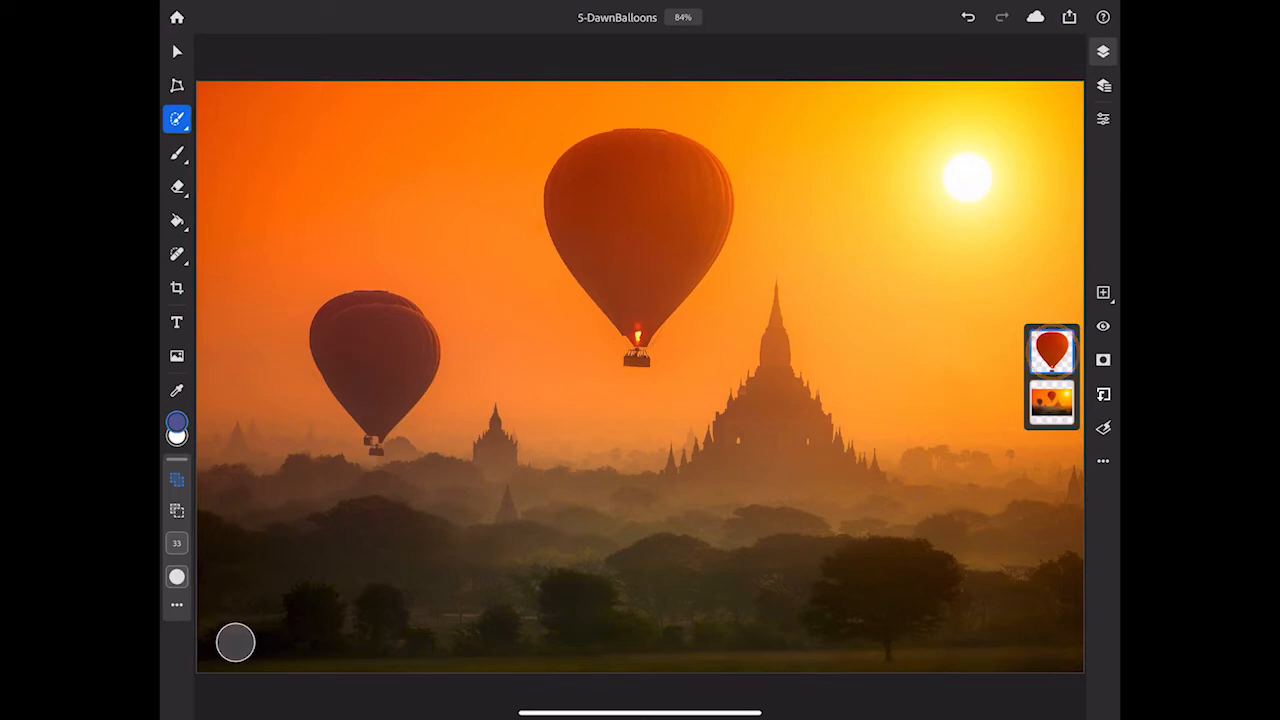
# Use the Move tool to shift the pasted balloon right, over the sun
pyautogui.click(176, 51)
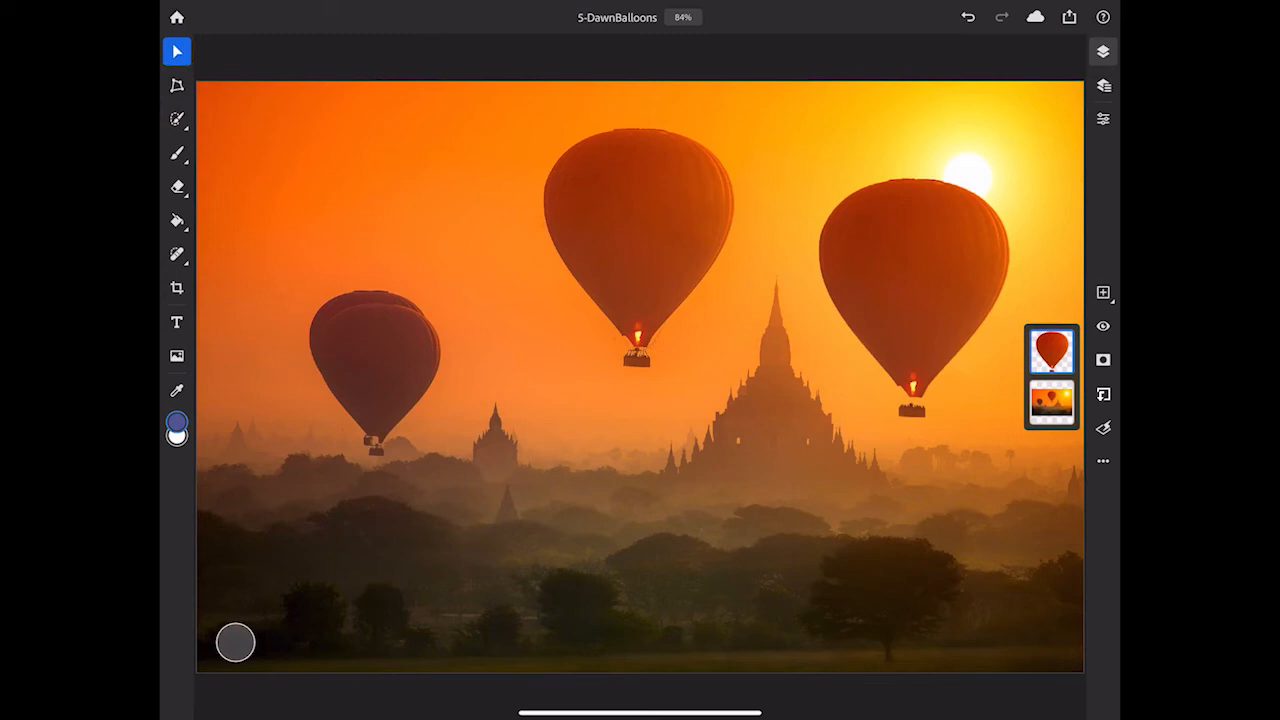
# Scale the pasted balloon much smaller, position it just below the sun, and confirm
pyautogui.click(177, 288)
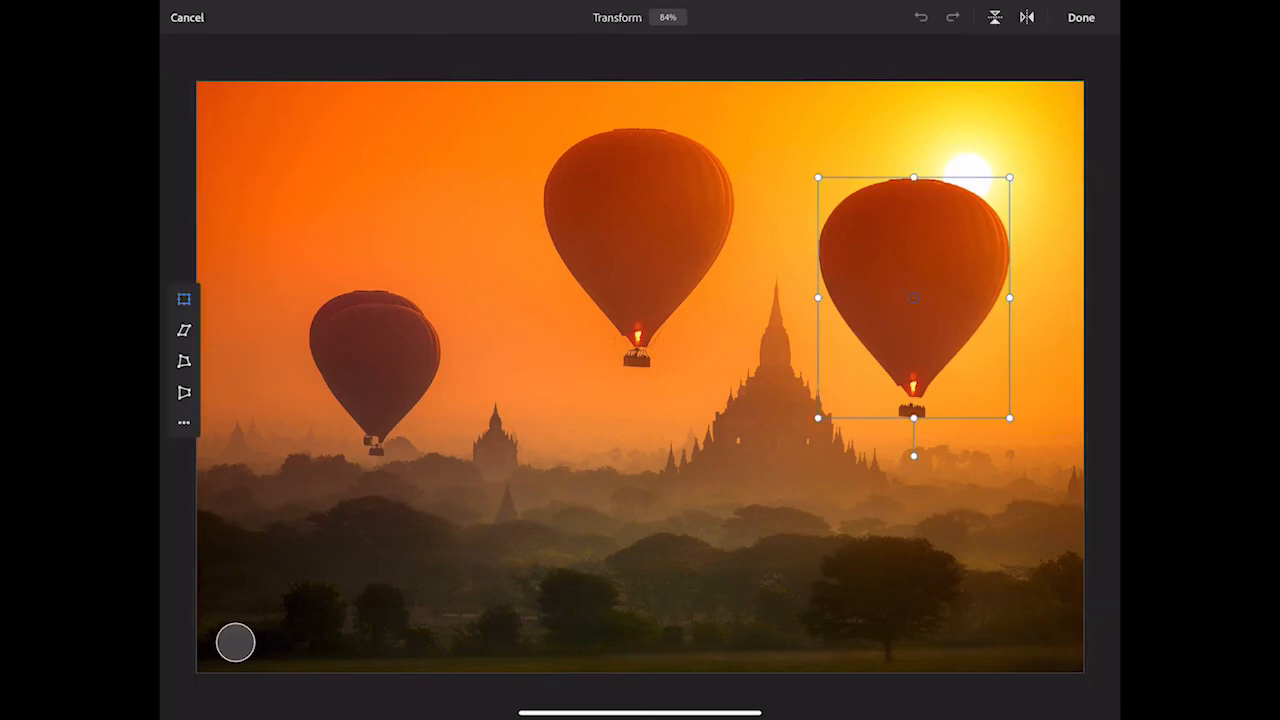
pyautogui.moveTo(912, 298); pyautogui.dragTo(912, 272)
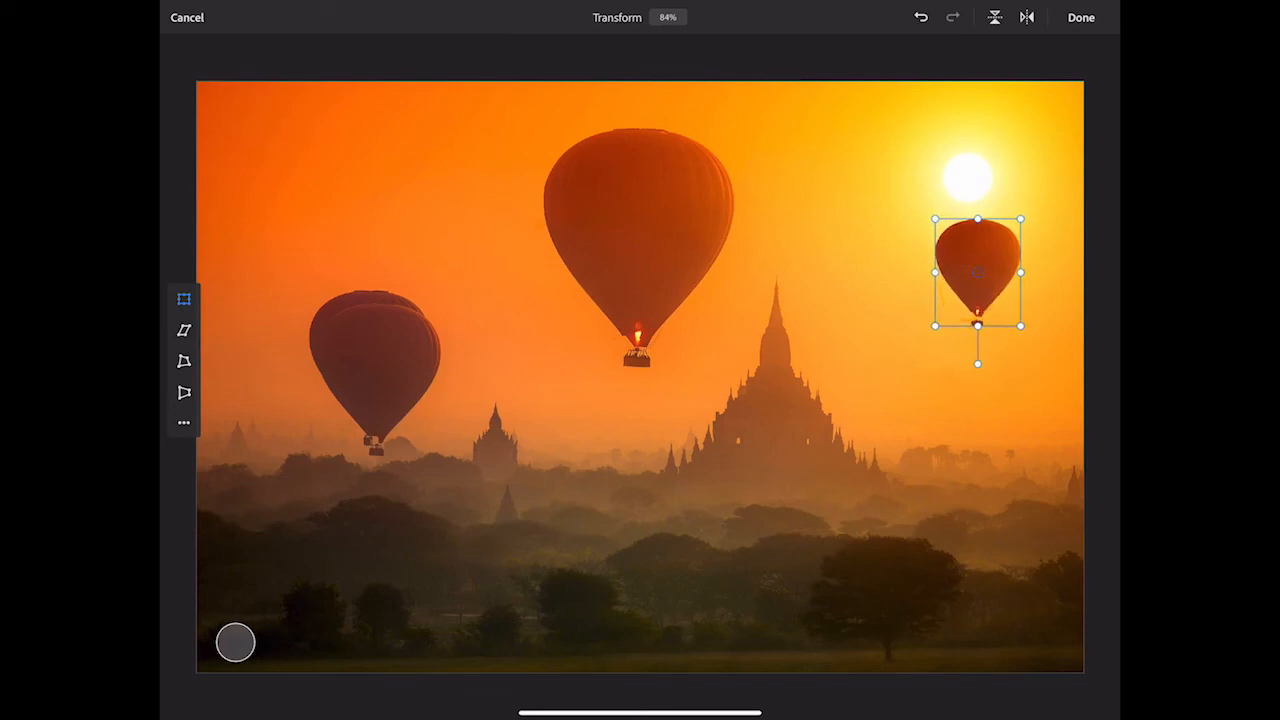
pyautogui.click(1080, 17)
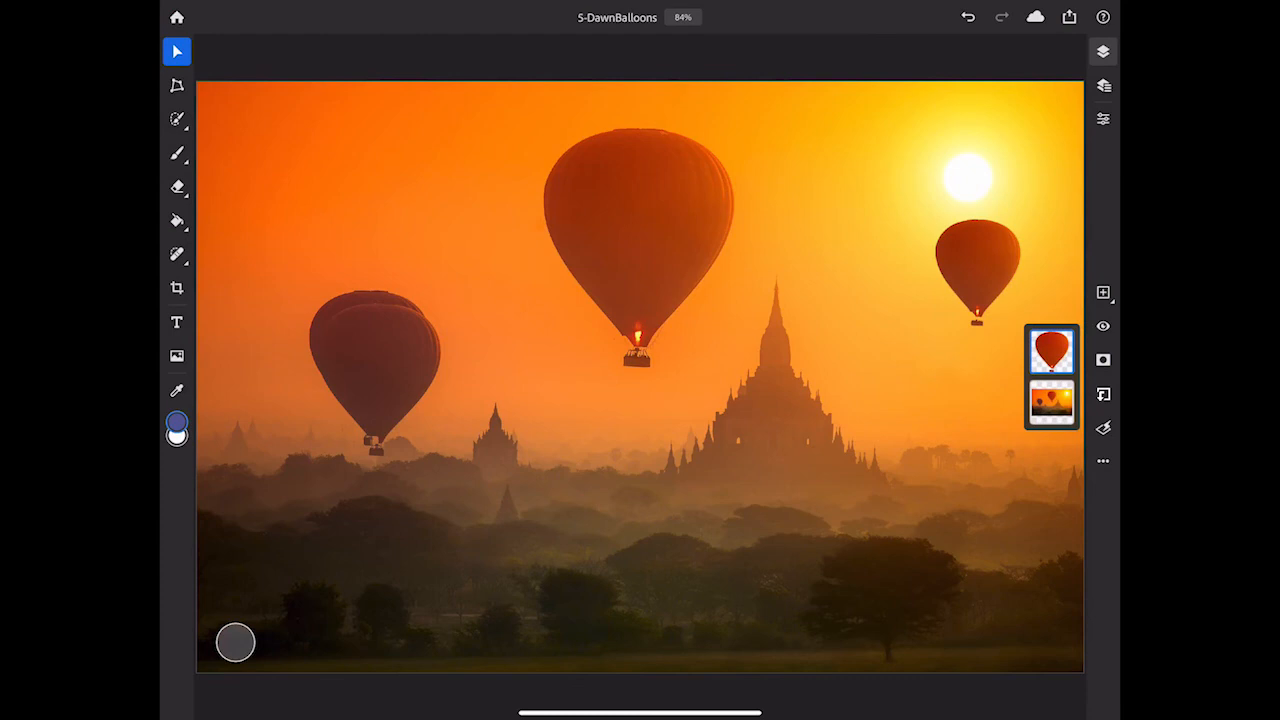